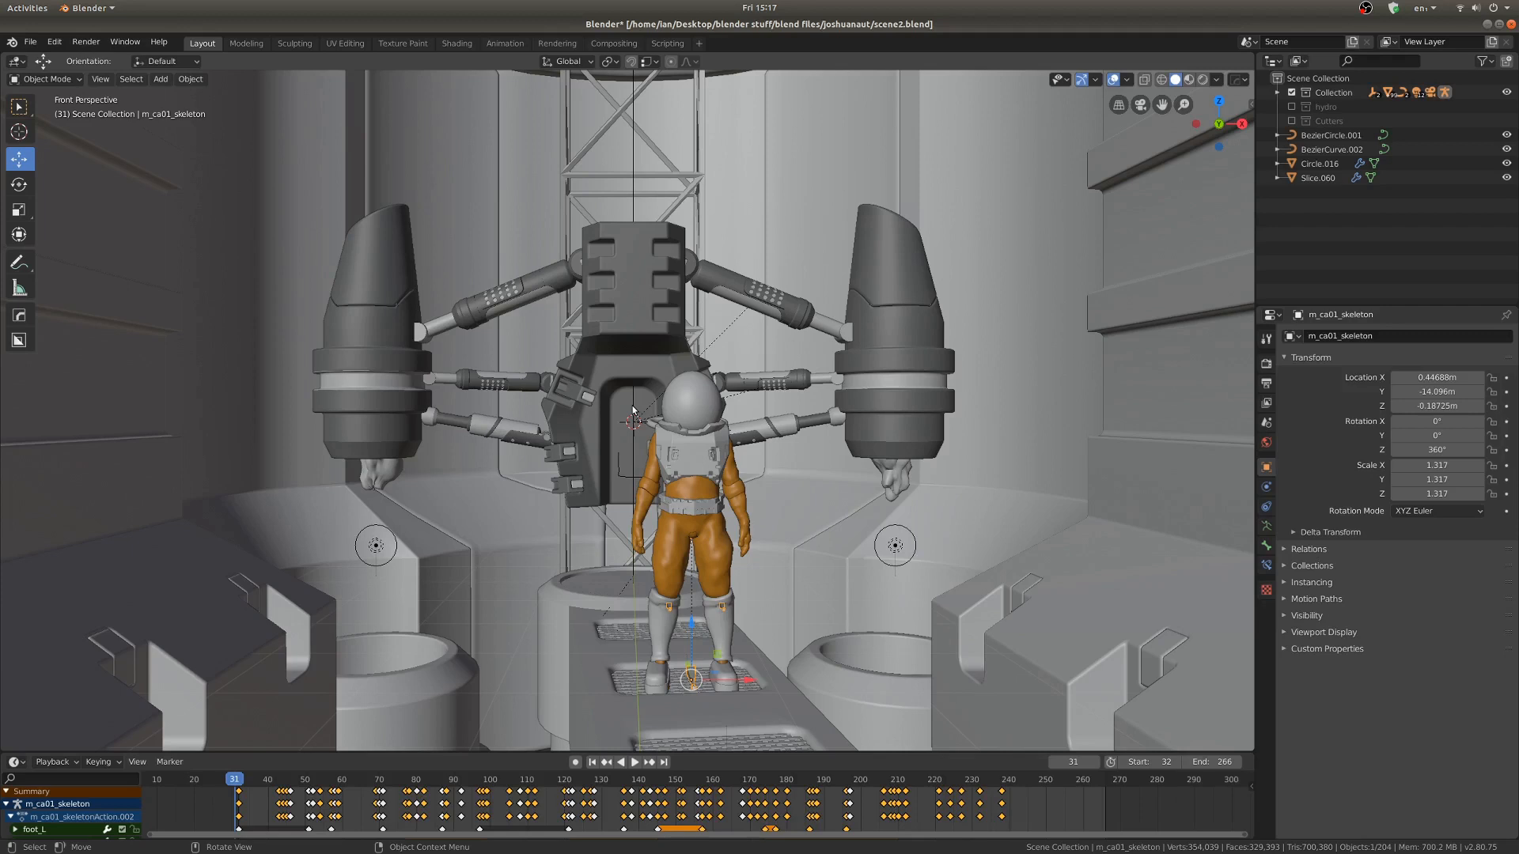
pyautogui.moveTo(697, 431)
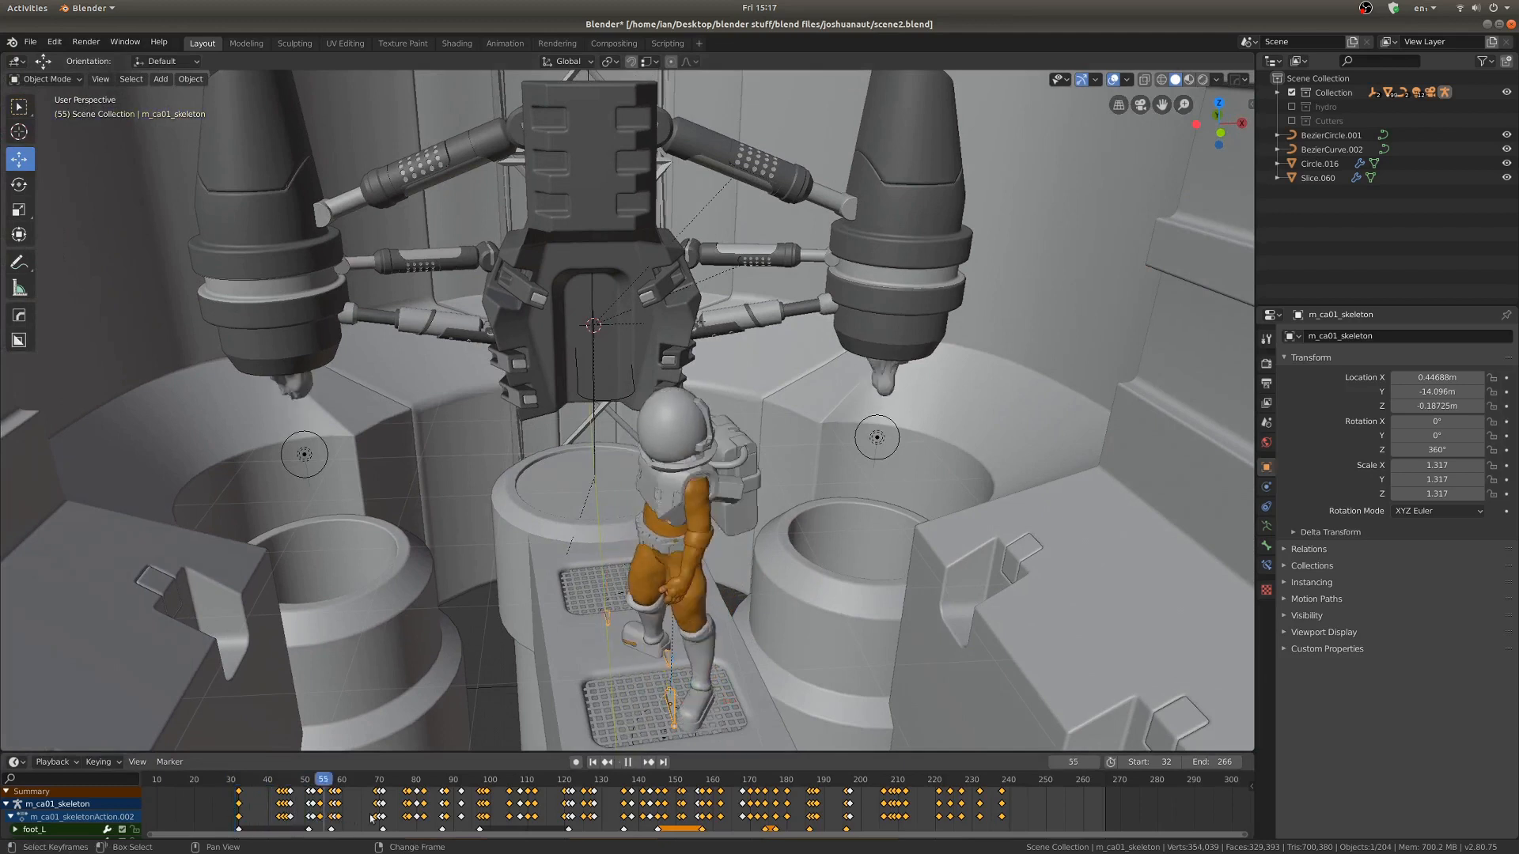
# Scrub the timeline to several later frames to preview the astronaut's motion
pyautogui.click(675, 778)
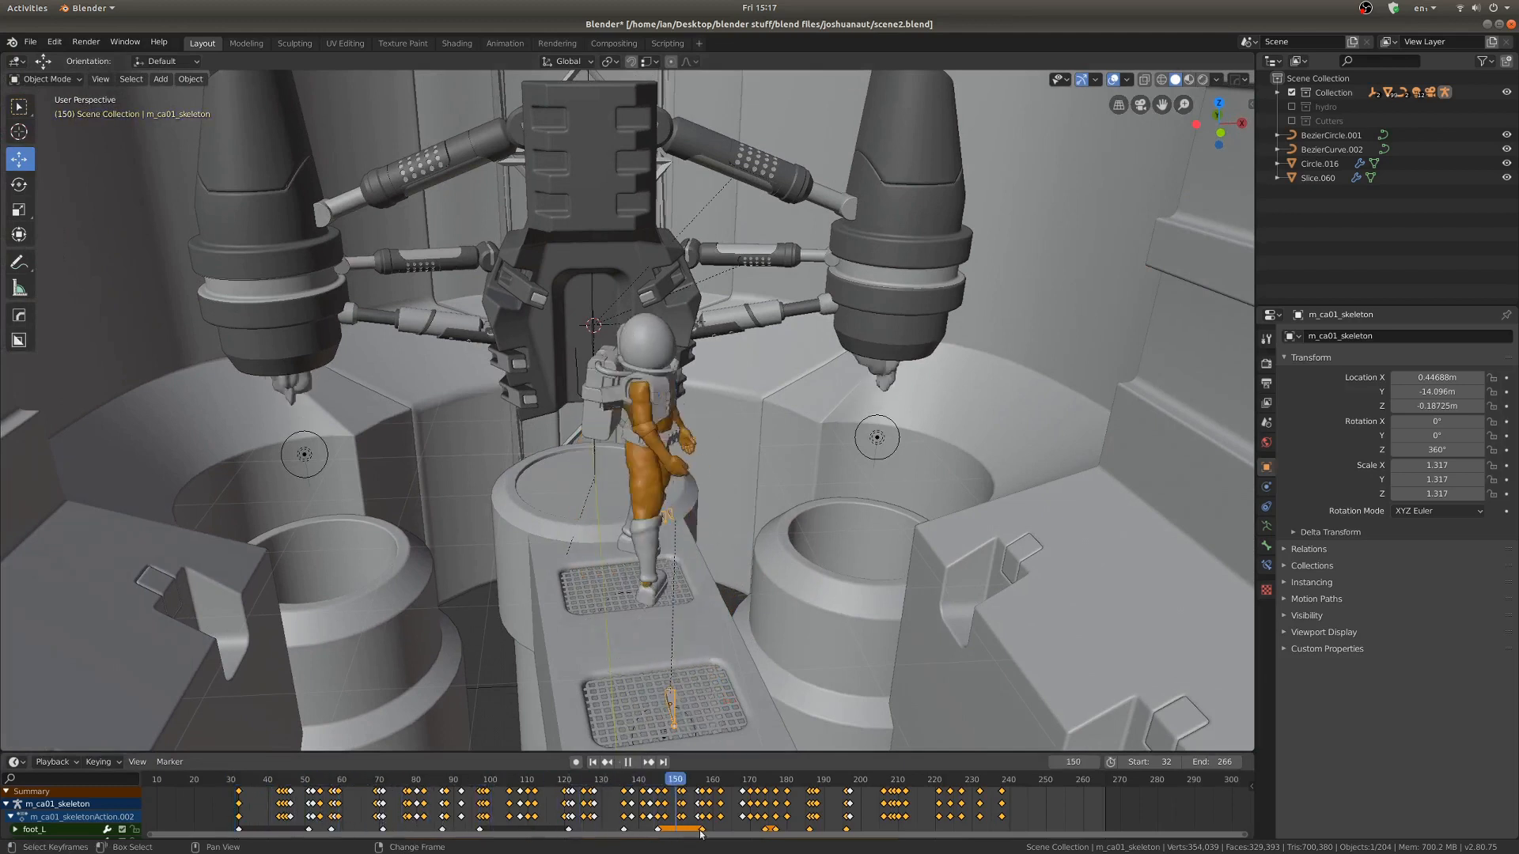
pyautogui.click(953, 778)
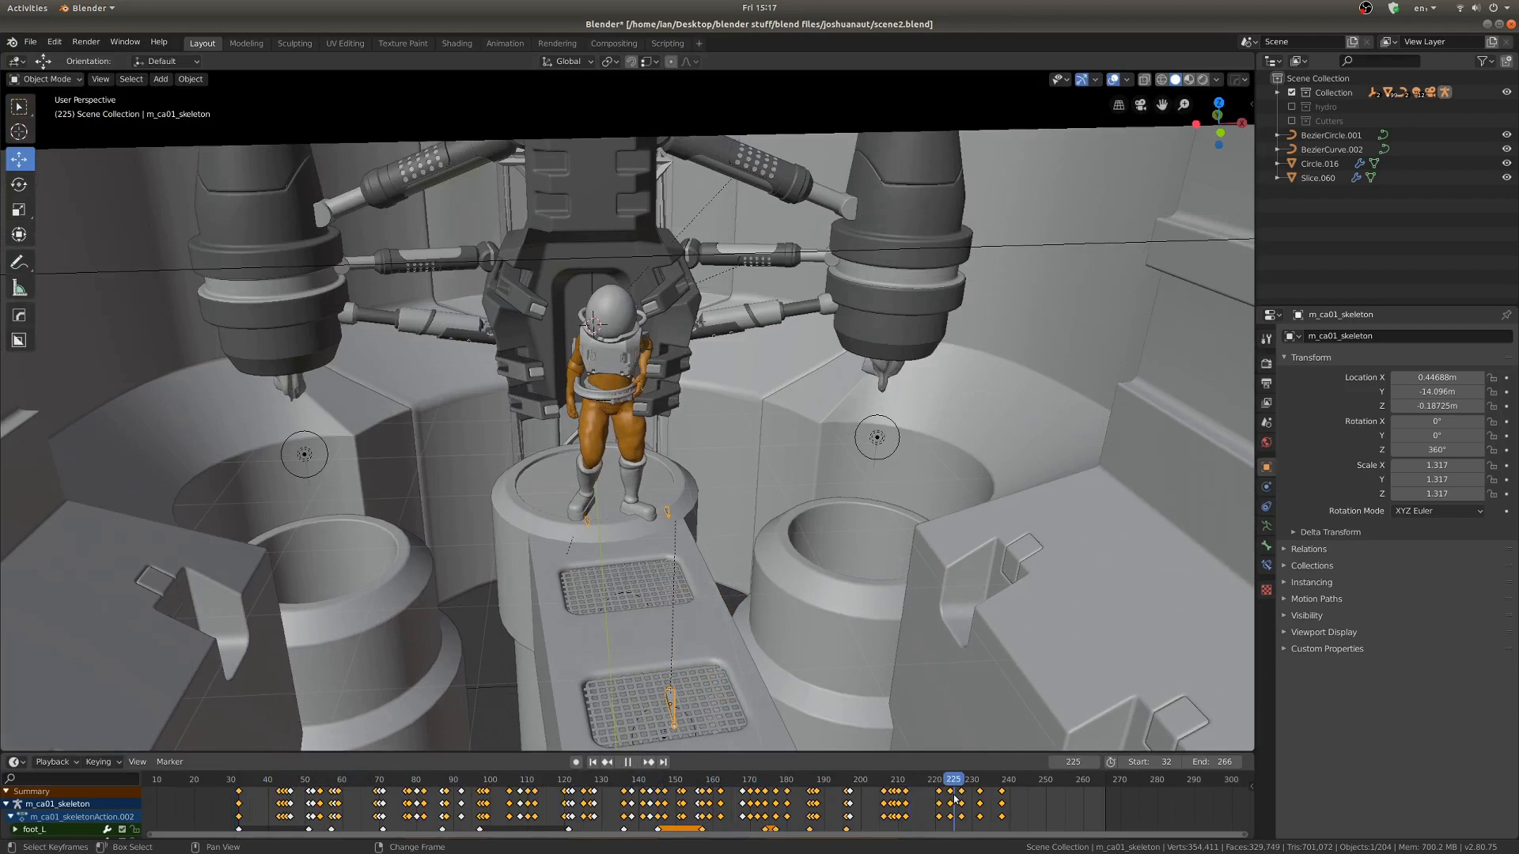
pyautogui.click(522, 778)
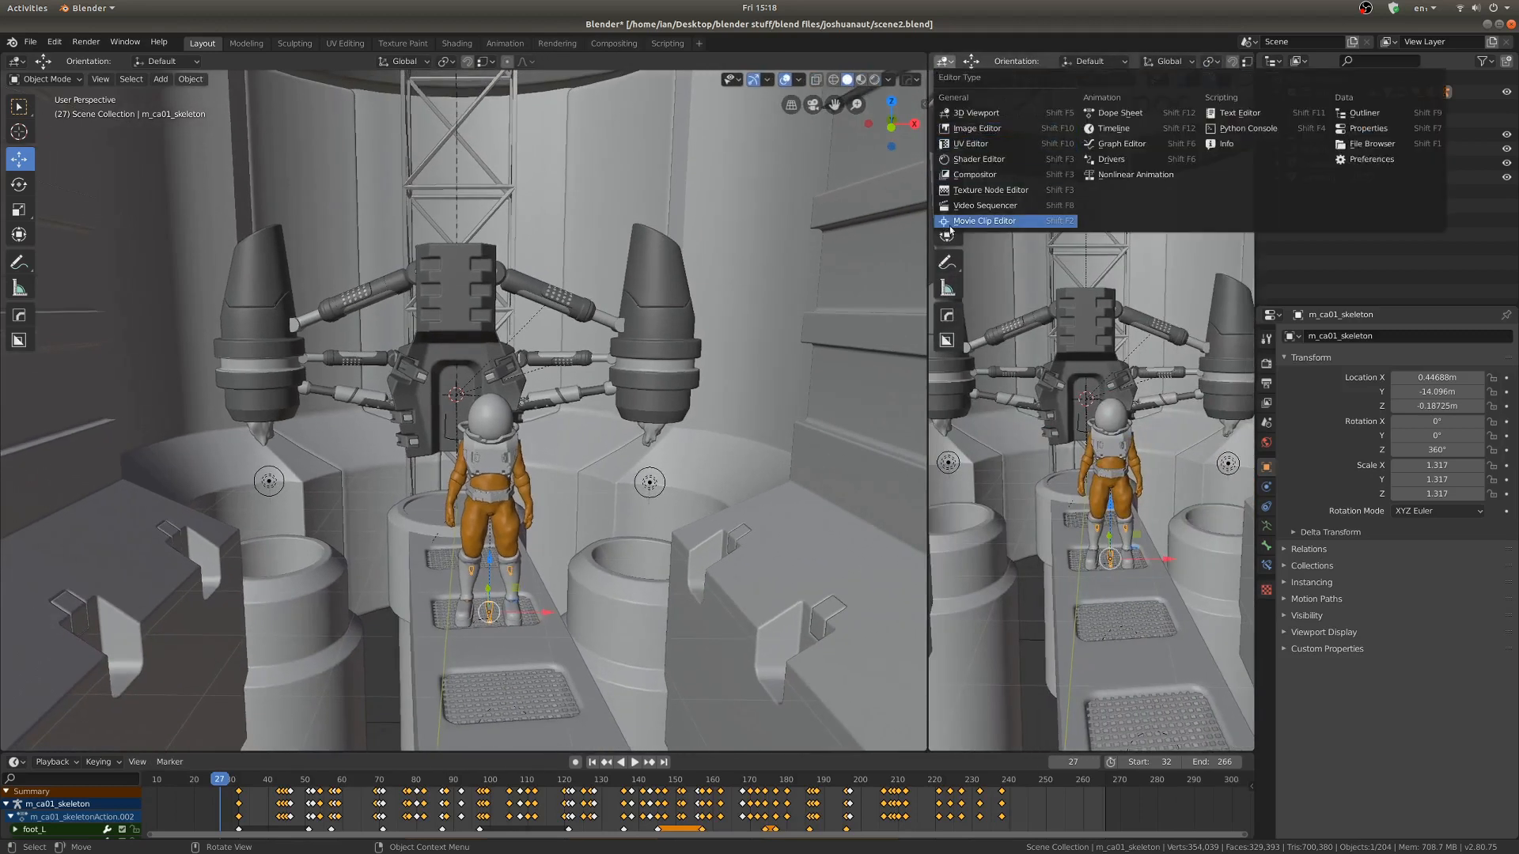
# Switch the new split area's editor type to Movie Clip Editor
pyautogui.click(985, 220)
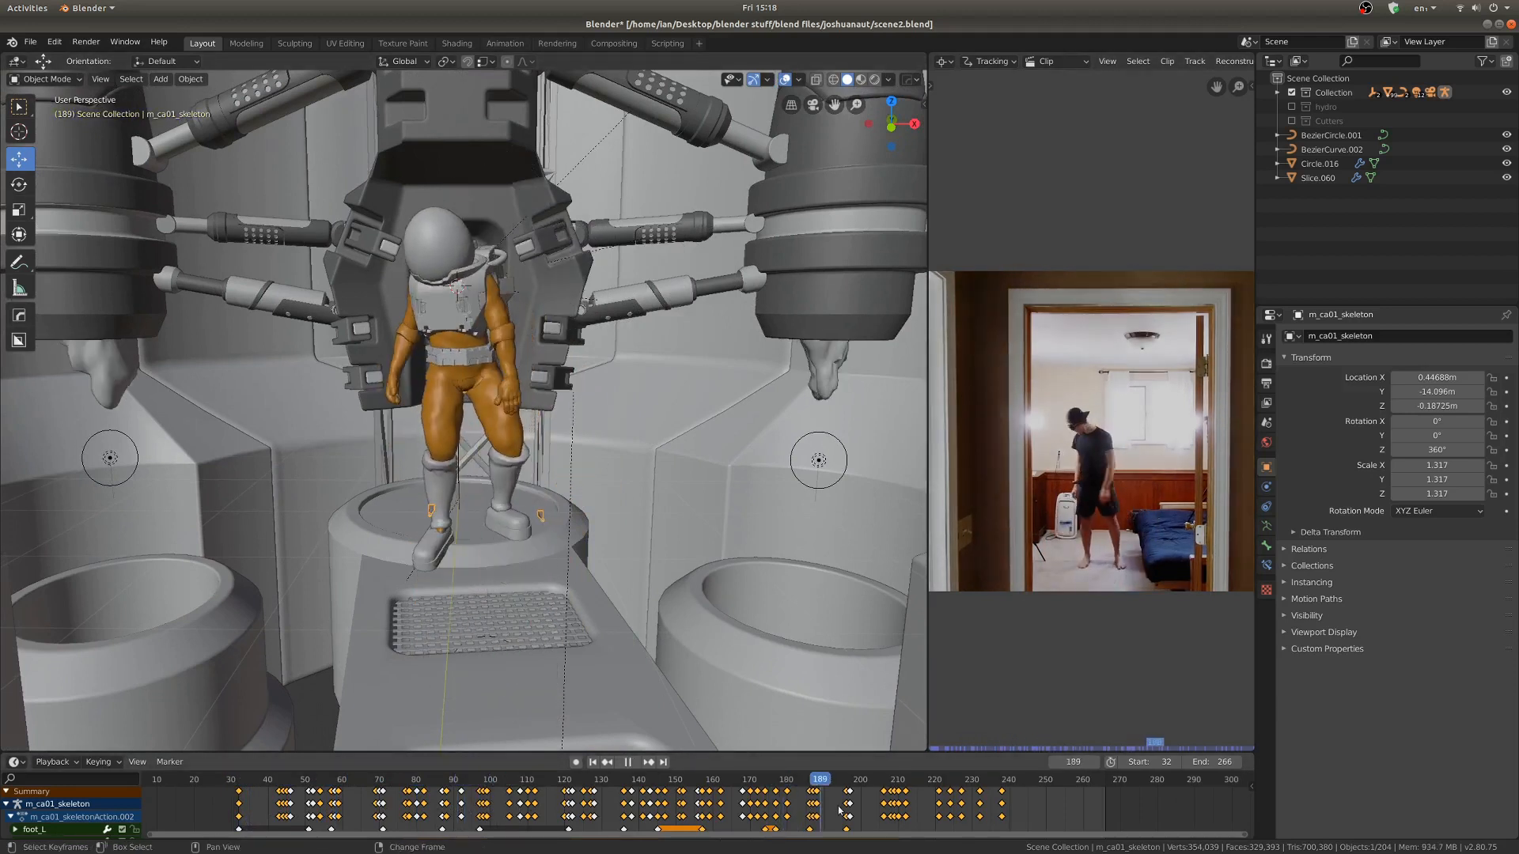
# Move the timeline playhead to a later frame to compare the walking footage with the astronaut
pyautogui.click(926, 778)
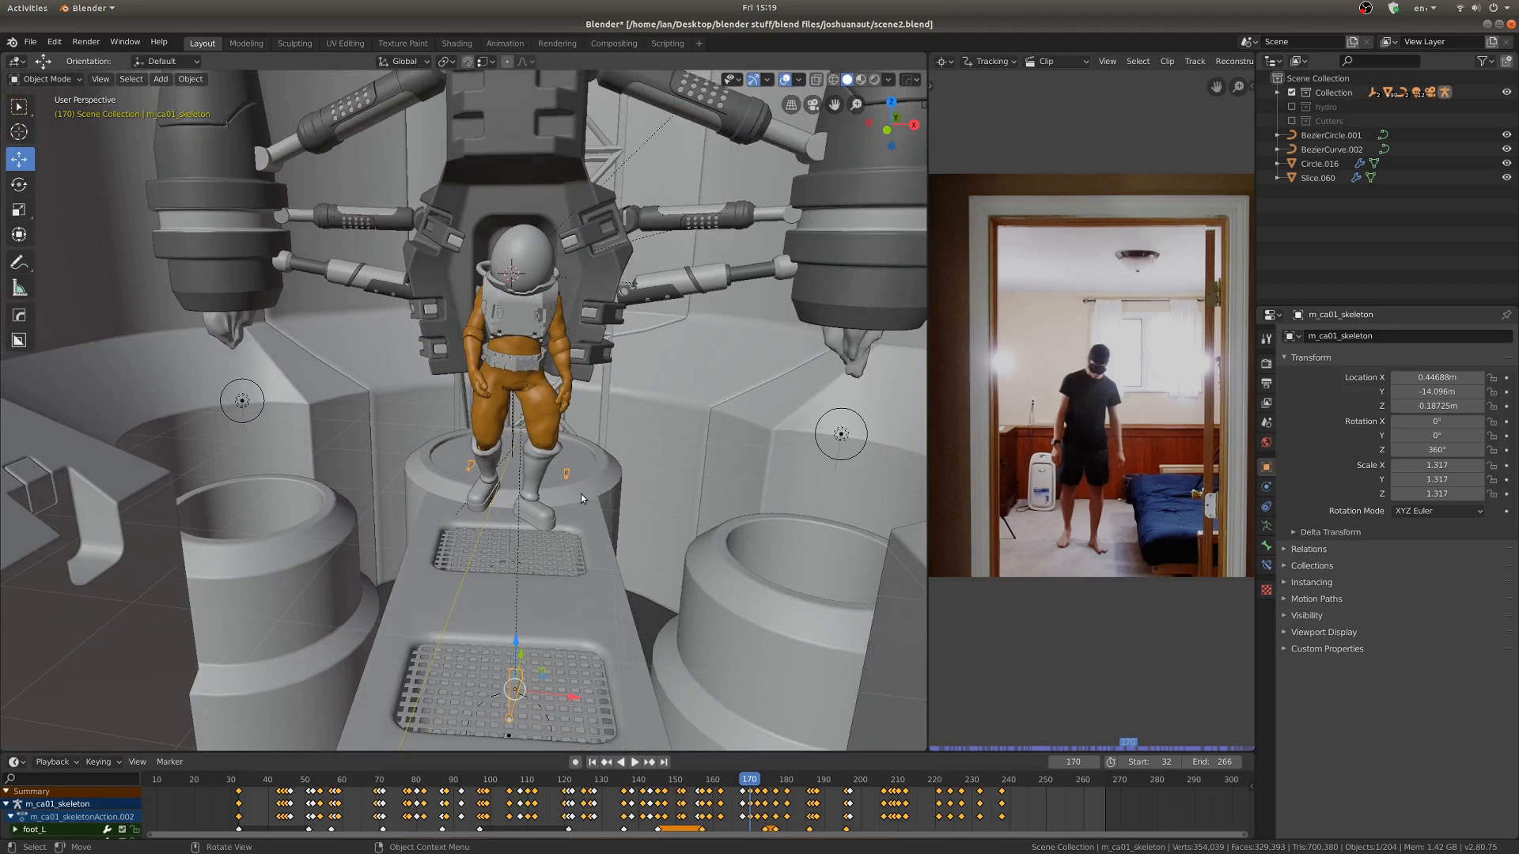
pyautogui.moveTo(681, 683)
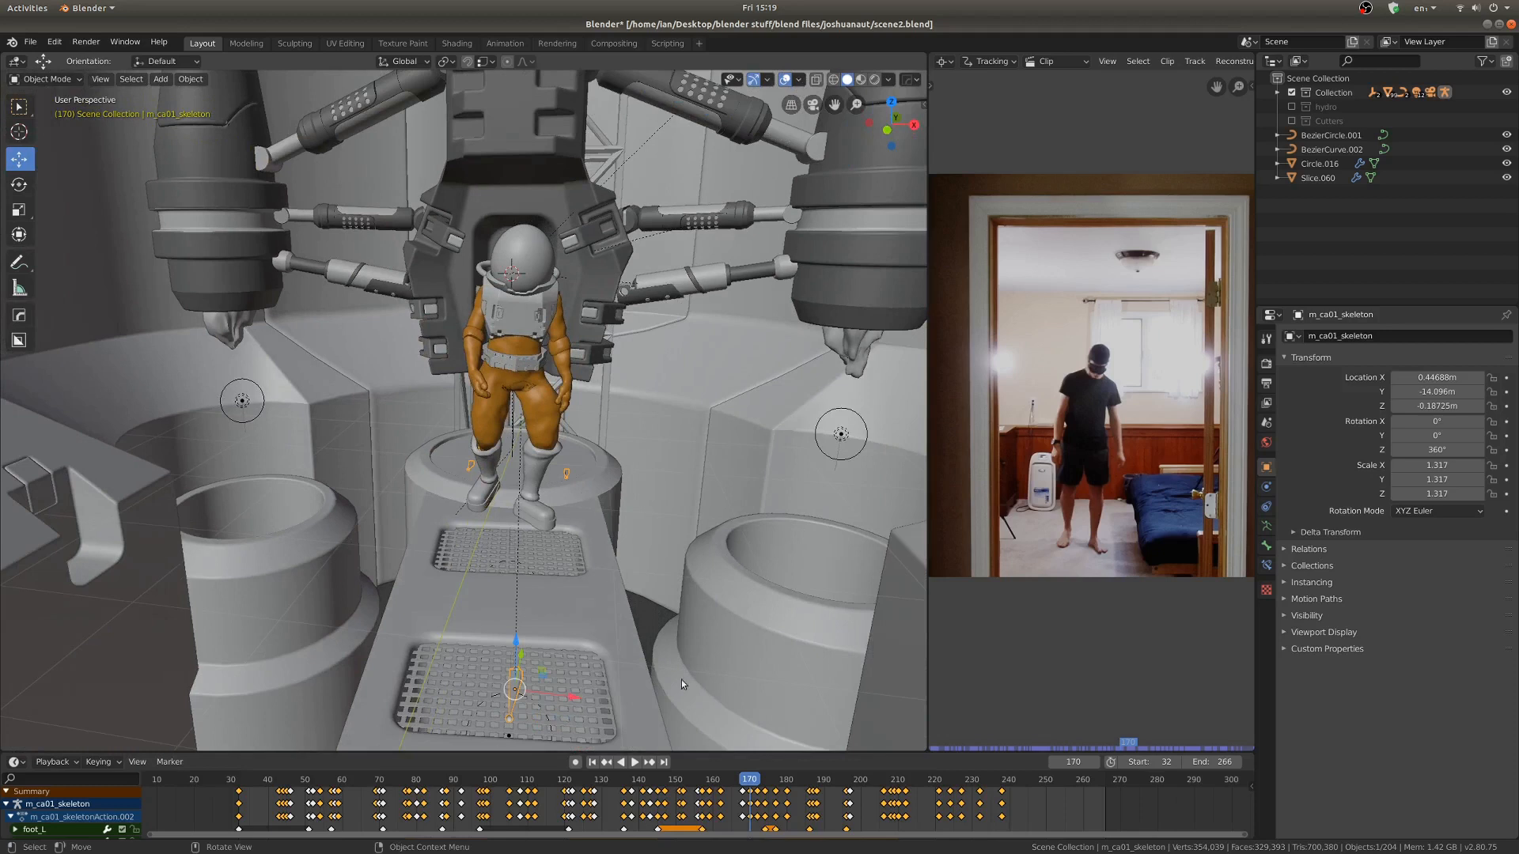